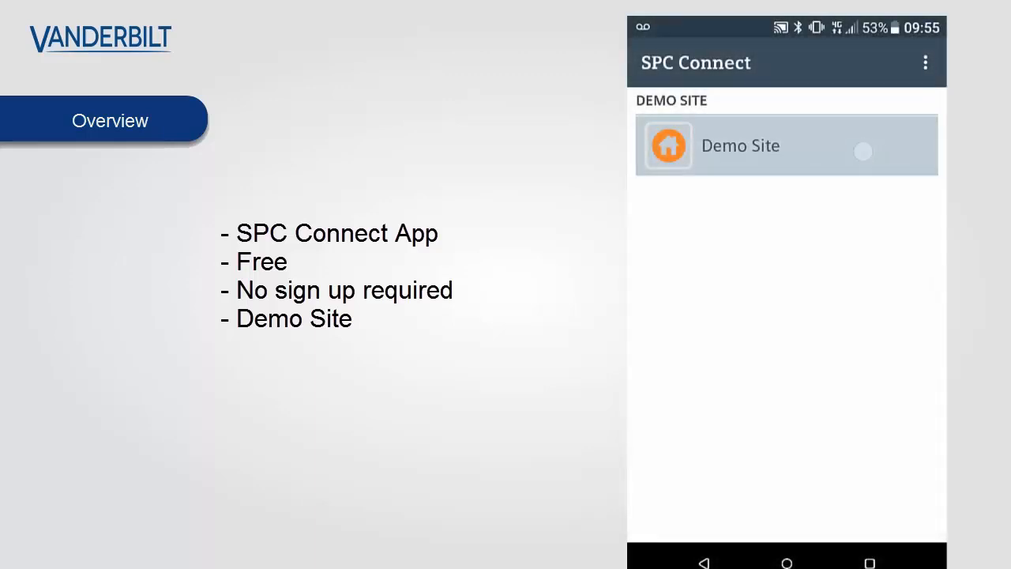
# - Enter the Demo Site from the SPC Connect site list
pyautogui.click(786, 145)
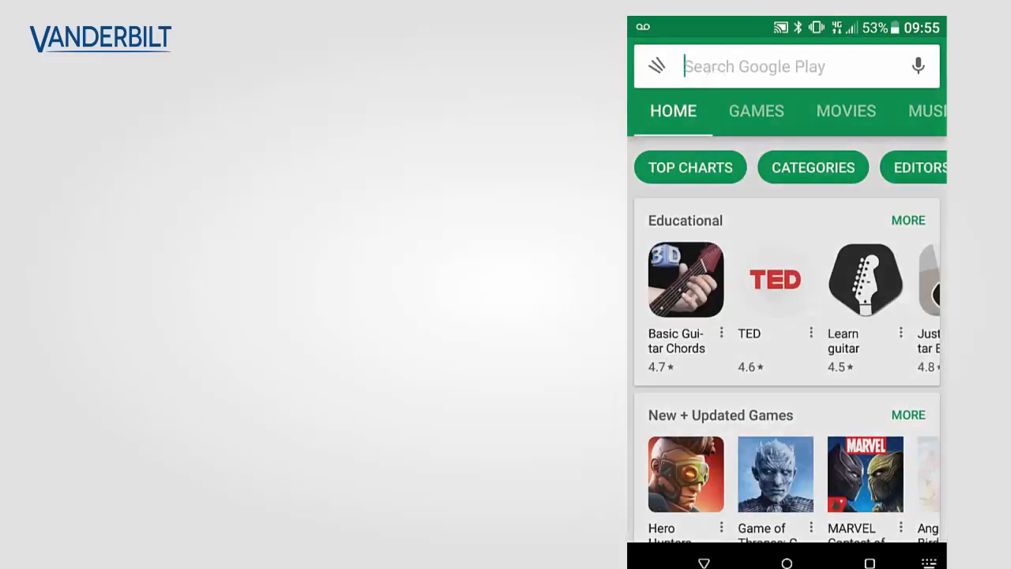
# - Search Play Store for 'sp', choose SPC Connect by Vanderbilt Industries and install it
pyautogui.write('sp')
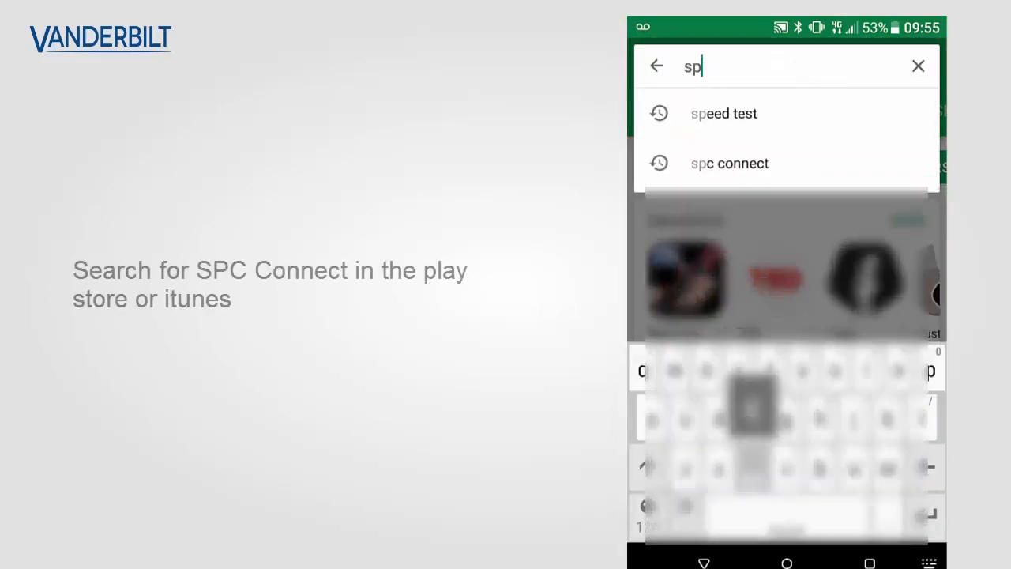
pyautogui.click(728, 163)
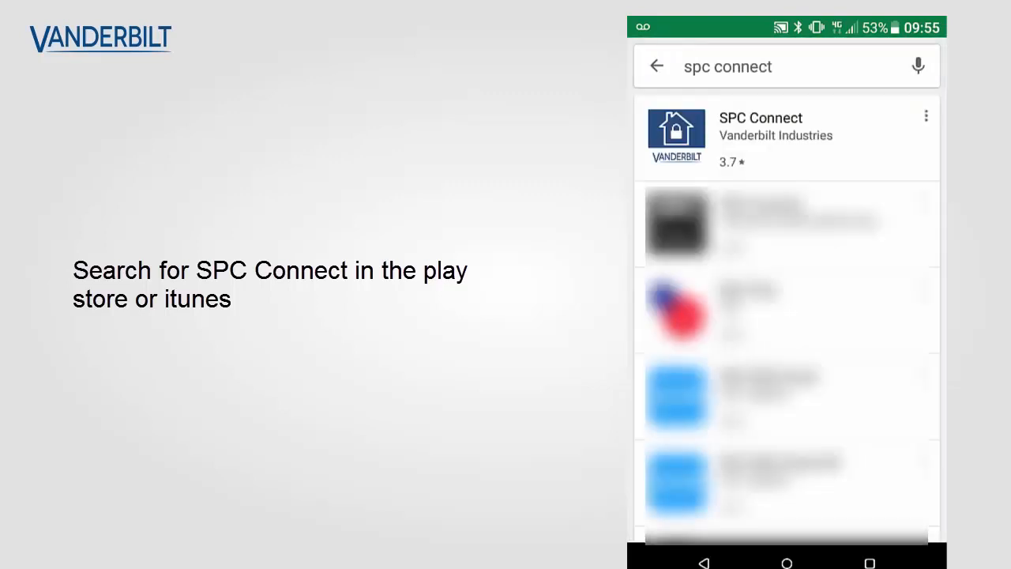
pyautogui.click(759, 129)
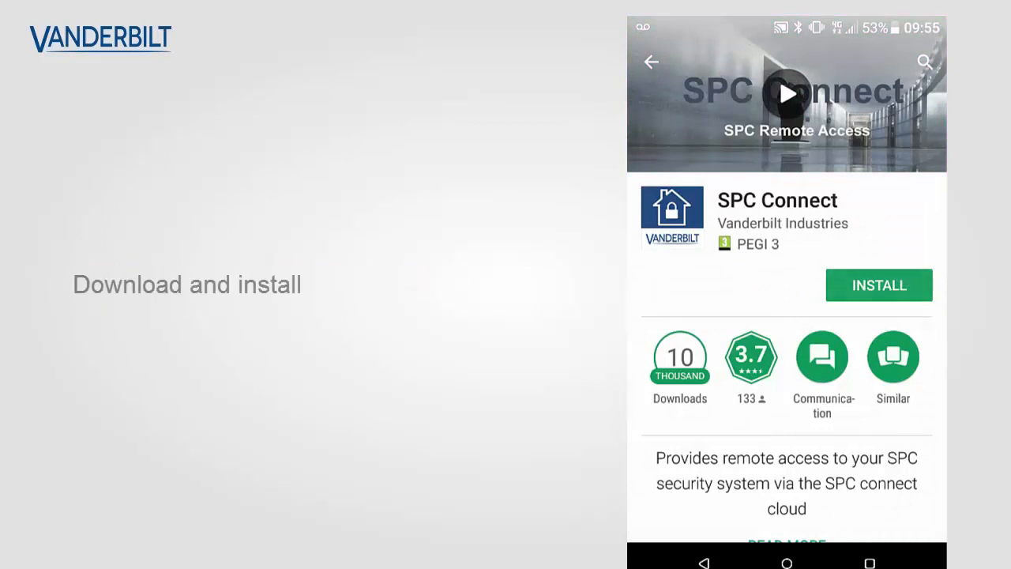
pyautogui.click(878, 284)
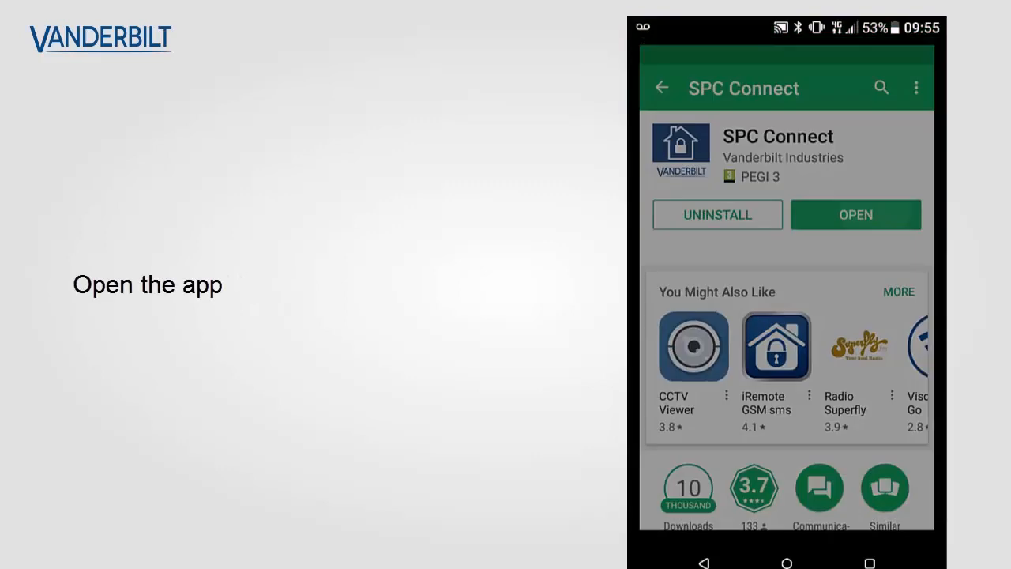
# - Launch SPC Connect, enter Demo Site and accept the end user license agreement
pyautogui.click(856, 215)
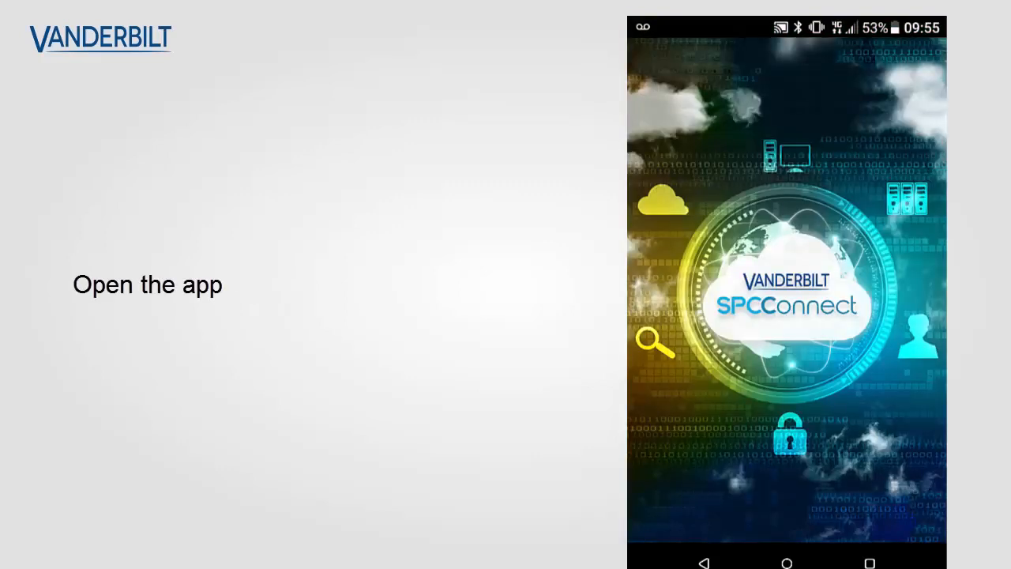
pyautogui.click(787, 300)
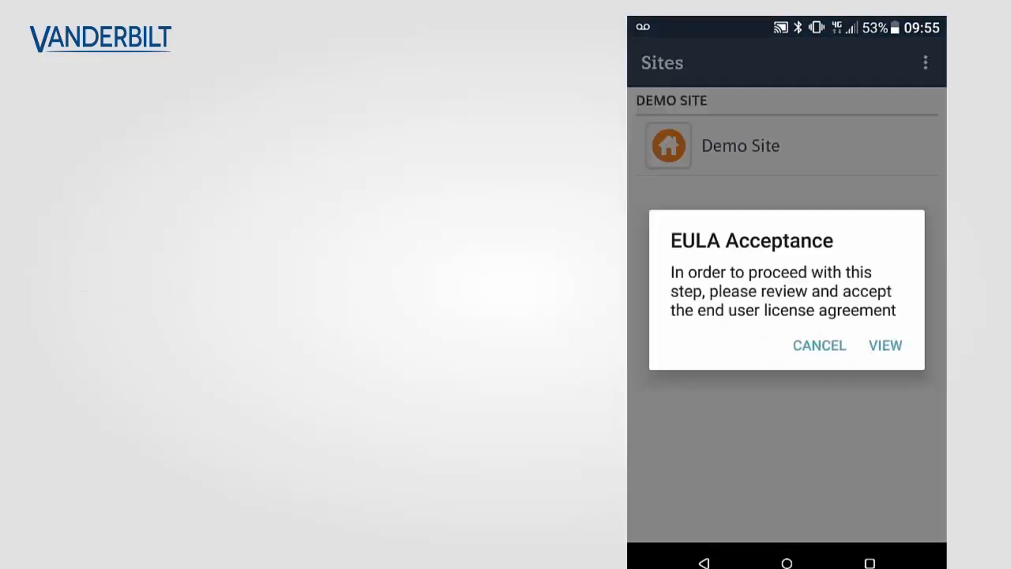
pyautogui.click(818, 344)
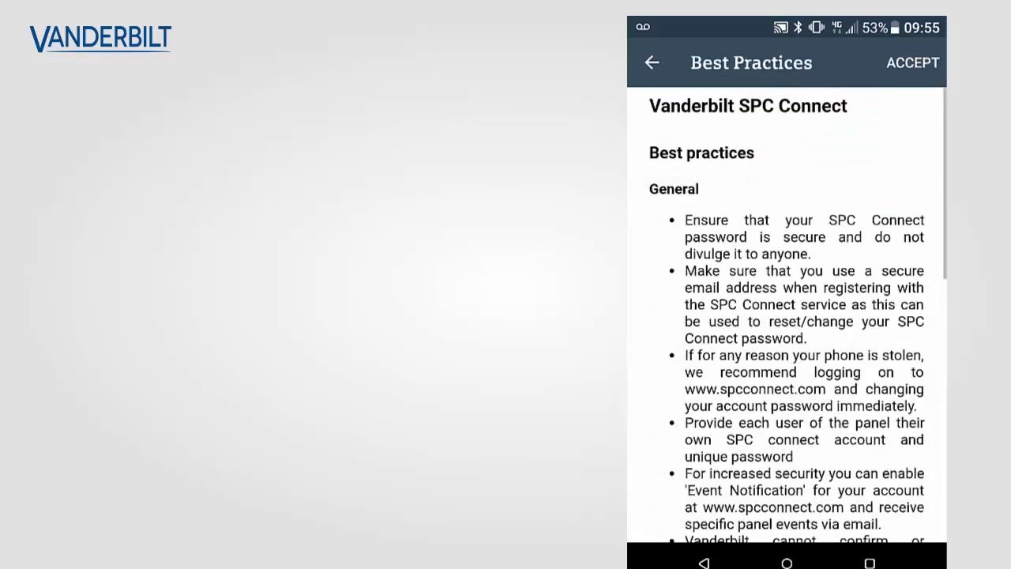
pyautogui.click(913, 63)
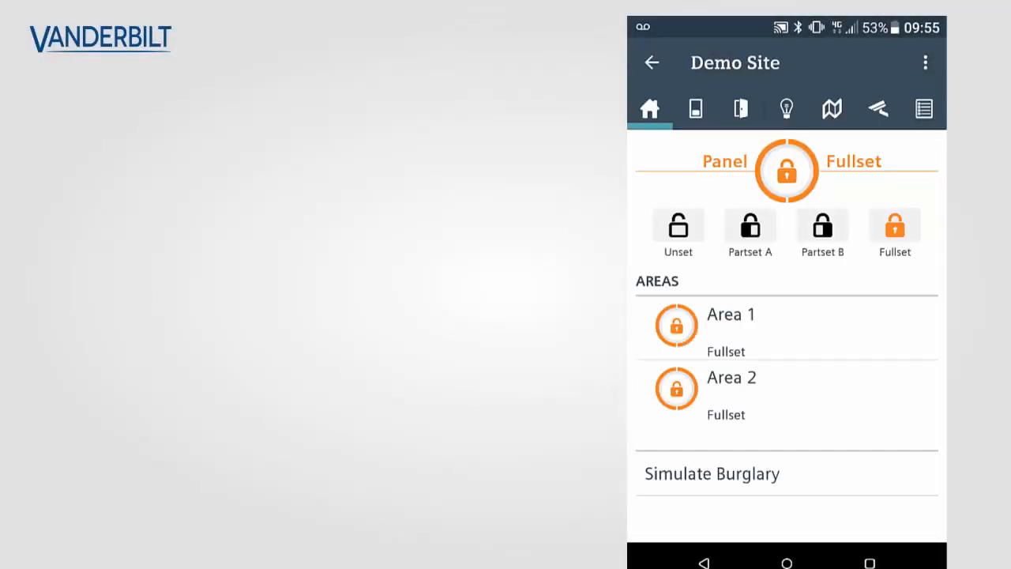
# - Unset the whole panel, set it back to Fullset, then view the zones list
pyautogui.click(787, 170)
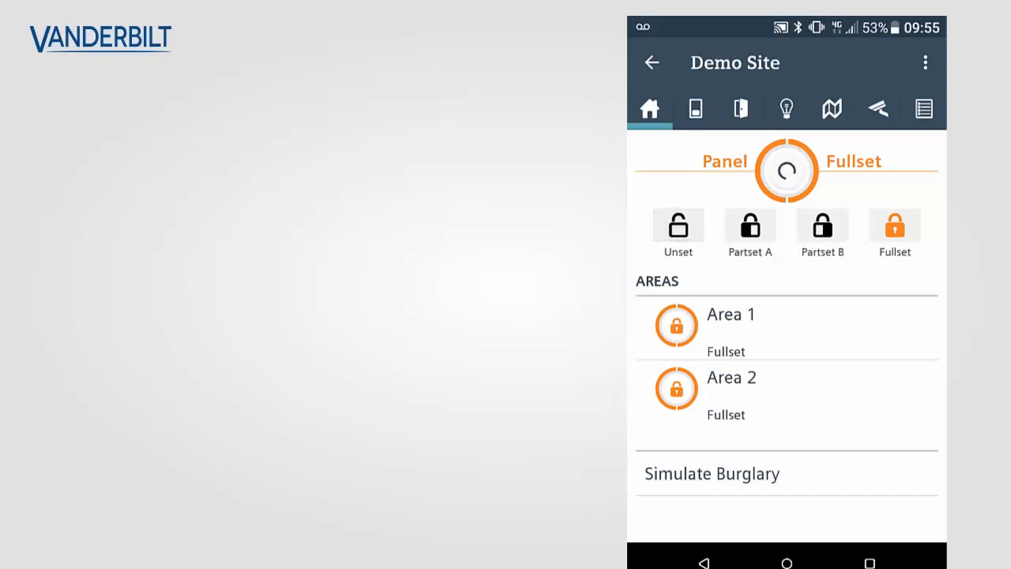
pyautogui.click(677, 224)
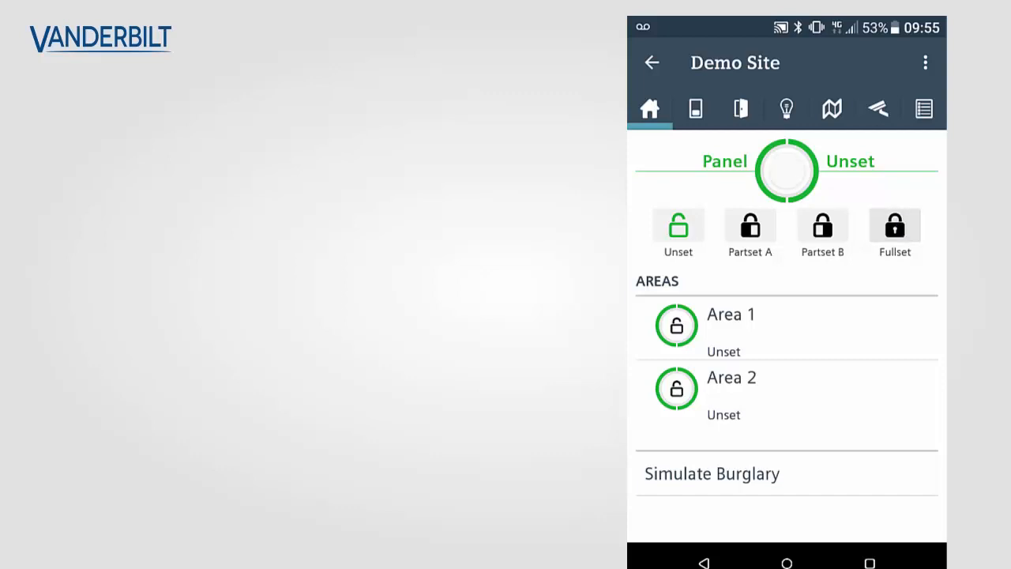
pyautogui.click(894, 224)
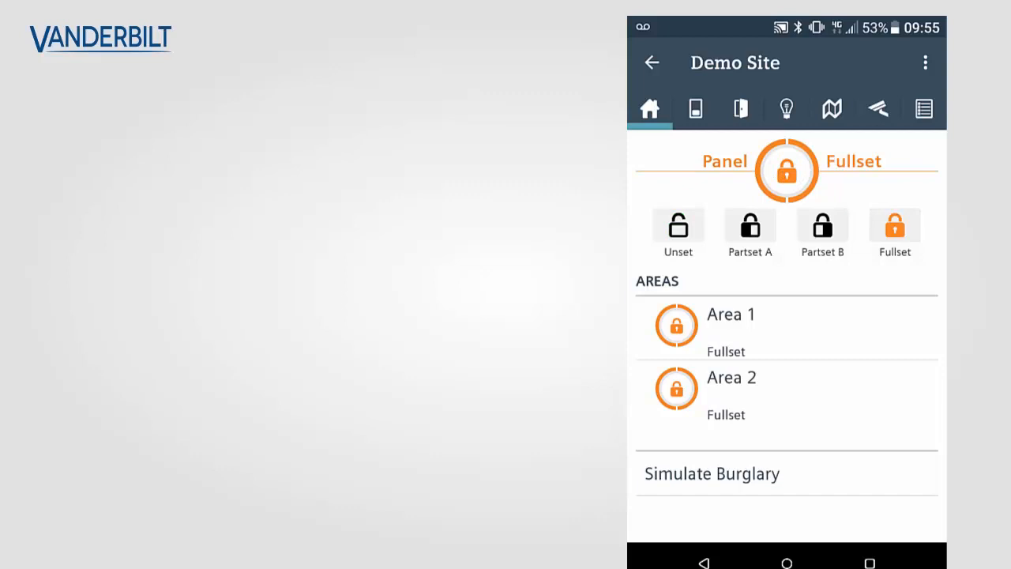
pyautogui.click(694, 107)
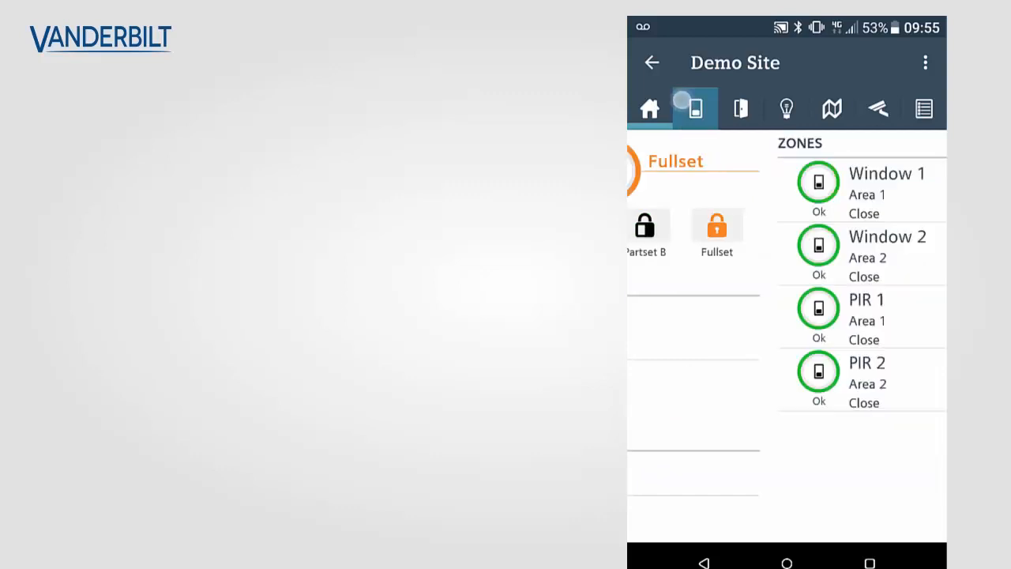
# - Unlock Door 1 from the doors list and move on to the outputs list
pyautogui.click(694, 108)
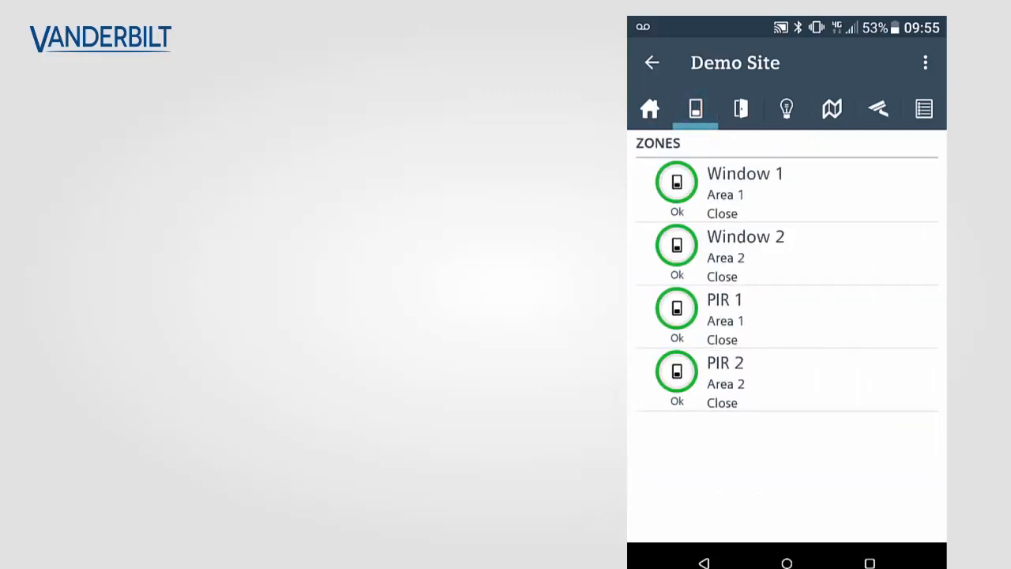
pyautogui.click(740, 109)
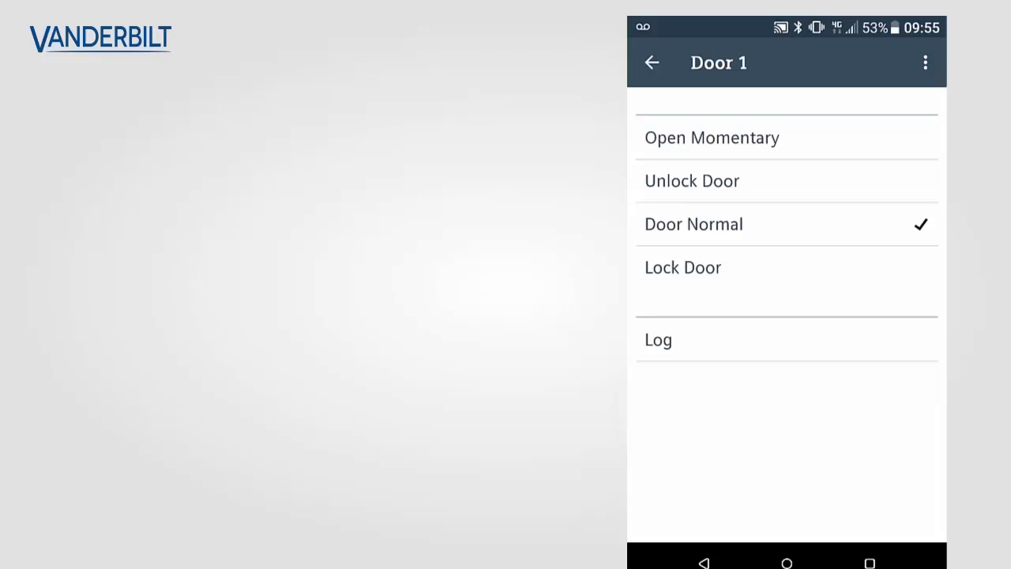
pyautogui.click(651, 63)
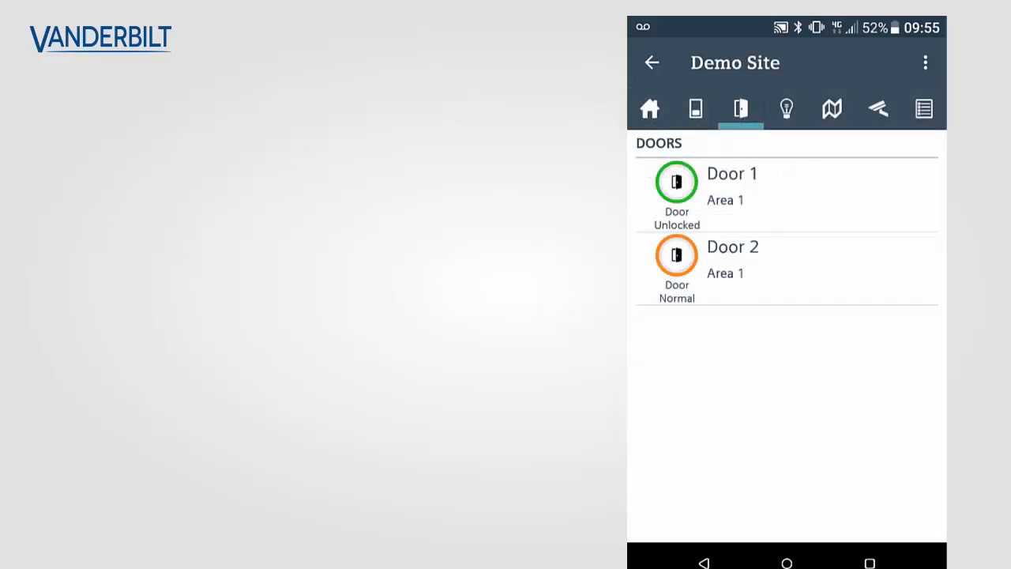
pyautogui.click(786, 107)
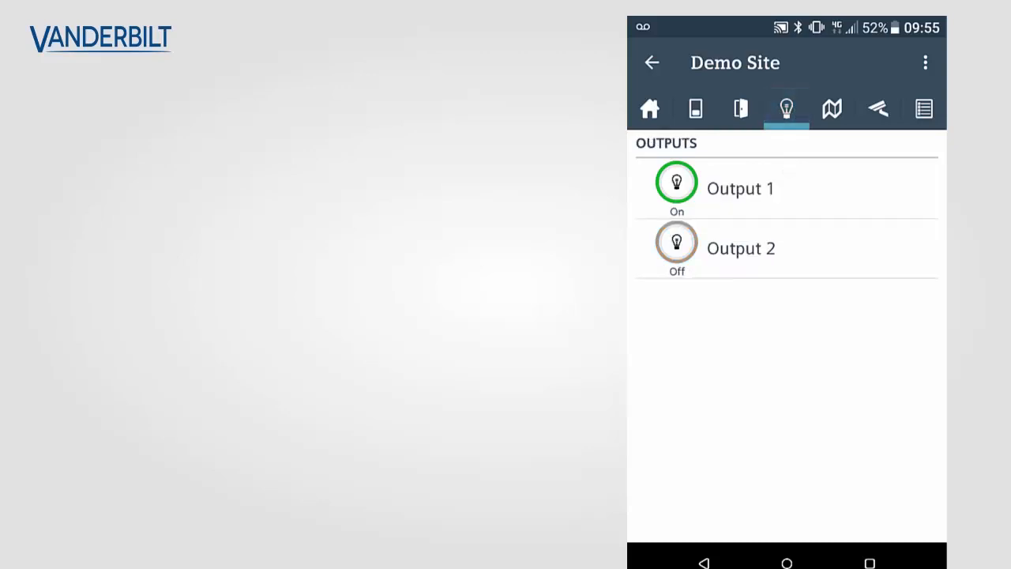
# - Switch Output 1 off so both outputs are off, then show the floor maps
pyautogui.click(676, 183)
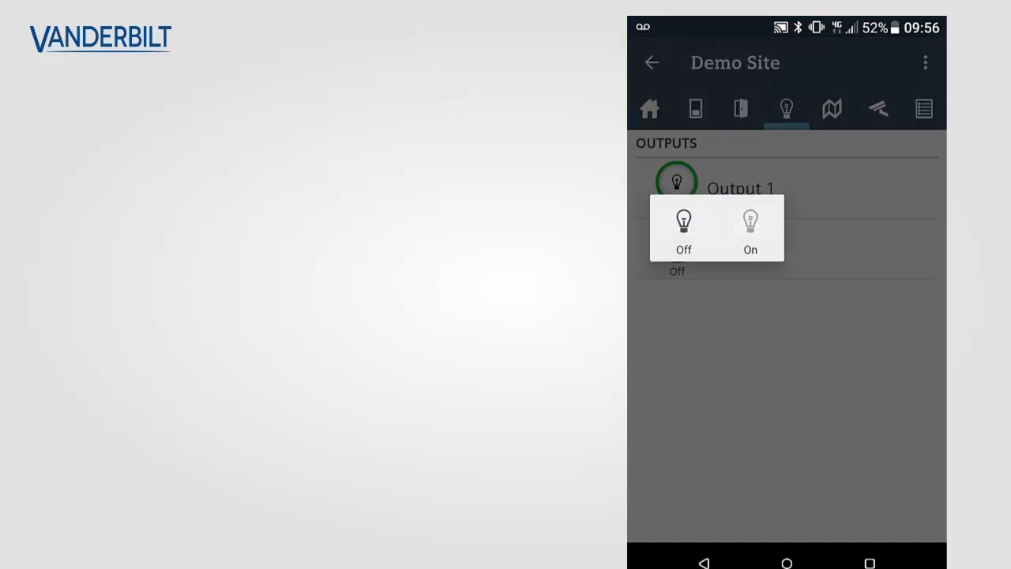
pyautogui.click(748, 229)
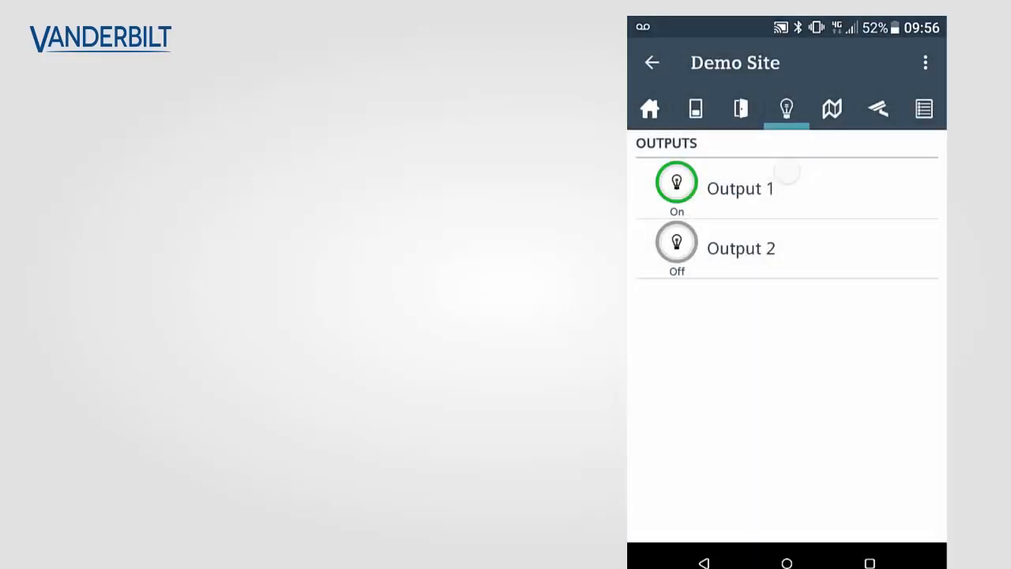
pyautogui.click(676, 184)
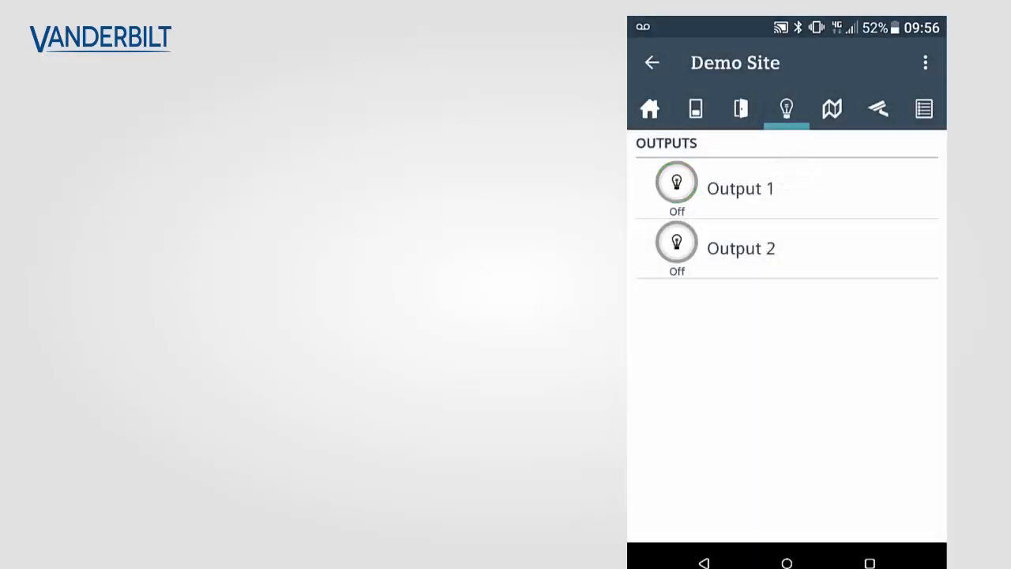
pyautogui.click(831, 108)
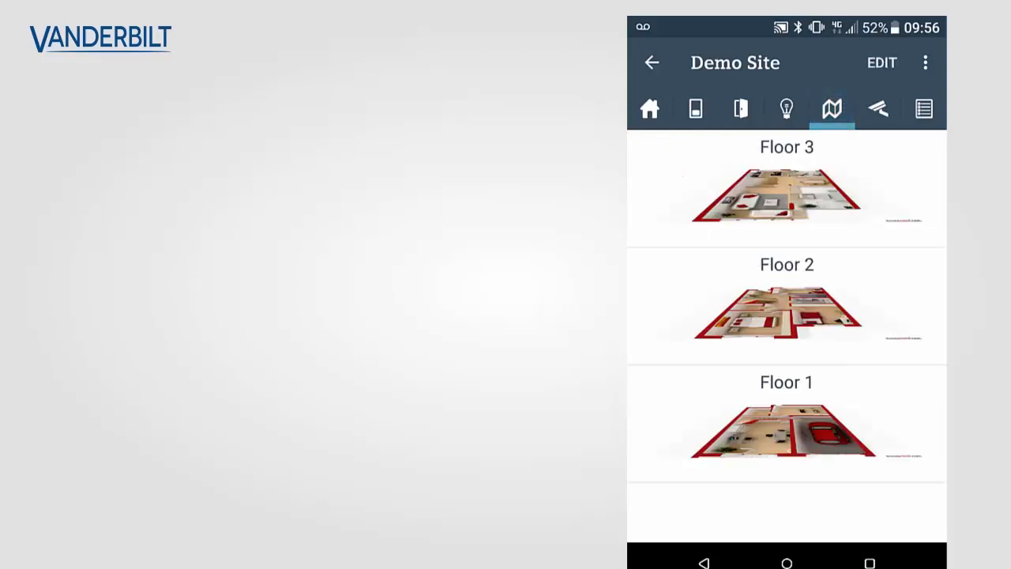
# - Pin Window 1 and Area 2 on the Floor 3 plan, then show the four camera views
pyautogui.click(787, 186)
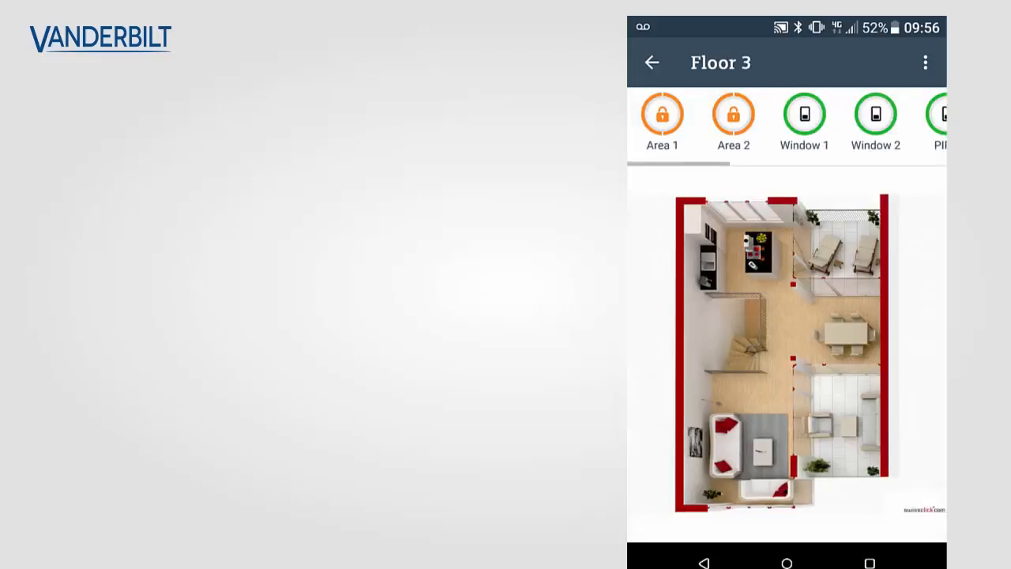
pyautogui.click(804, 113)
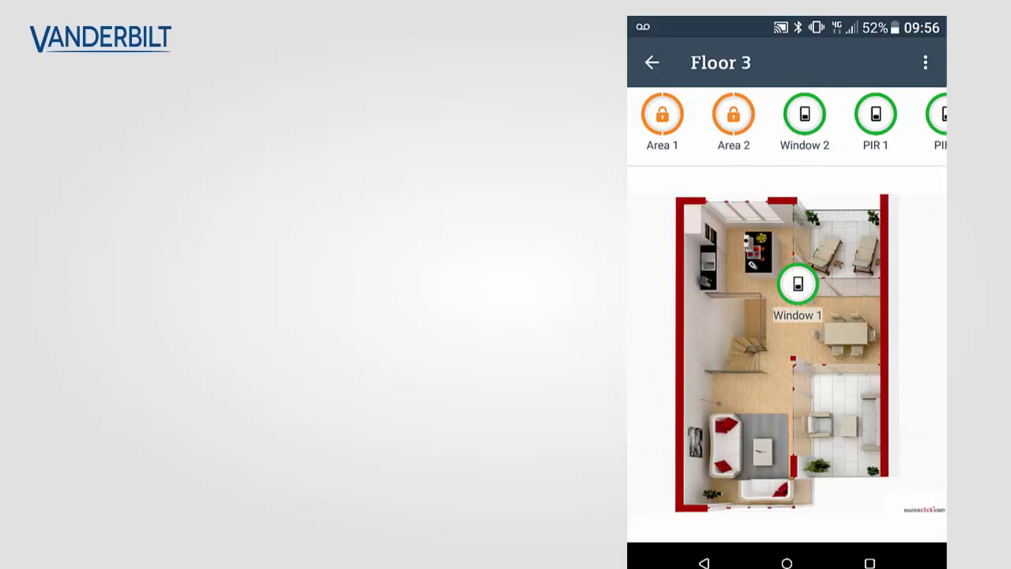
pyautogui.hscroll(-3)
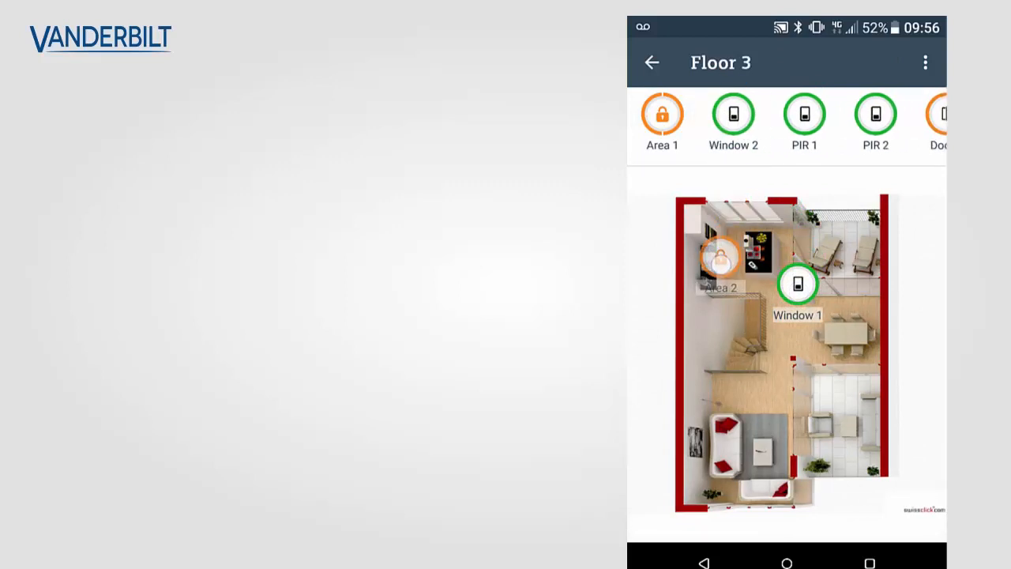
pyautogui.click(717, 259)
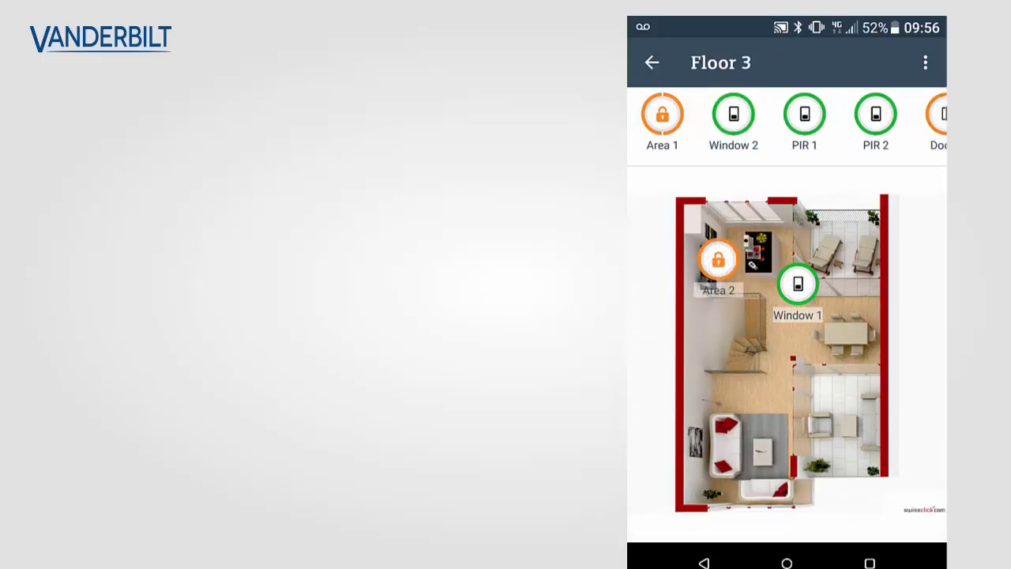
pyautogui.click(925, 63)
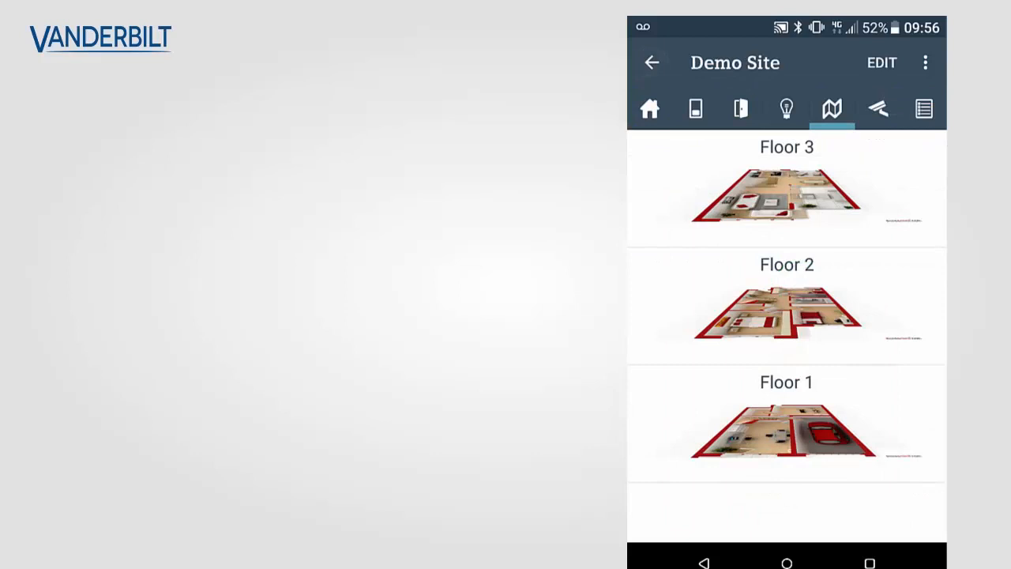
pyautogui.click(878, 109)
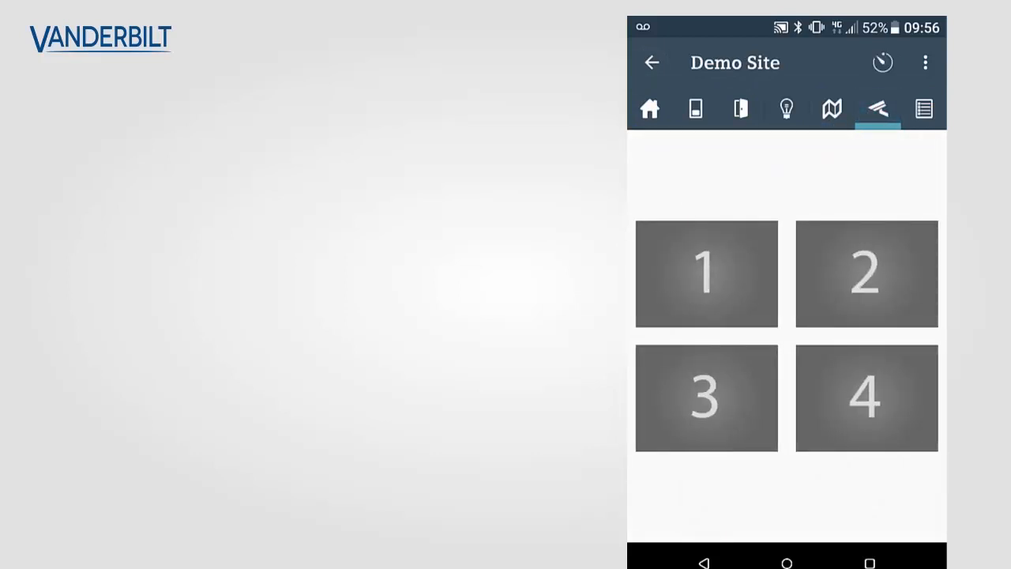
# - Review the system log and return to the Demo Site panel overview
pyautogui.click(922, 109)
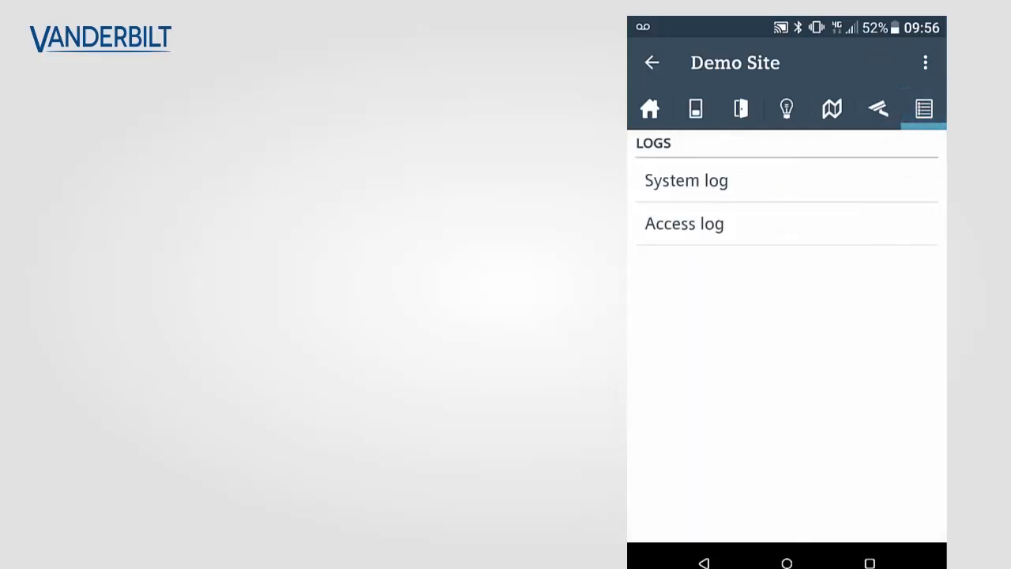
pyautogui.click(686, 181)
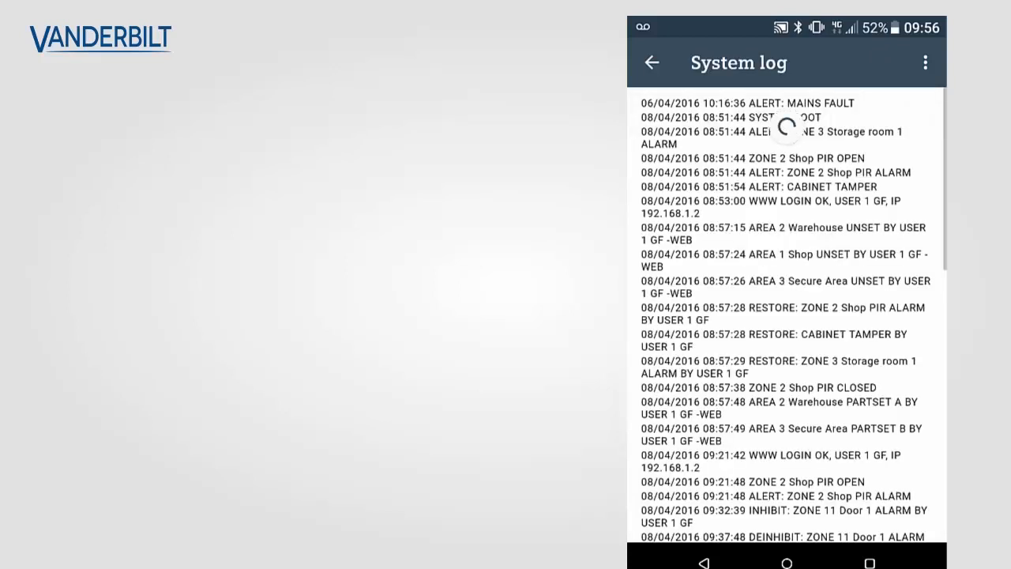
pyautogui.click(651, 64)
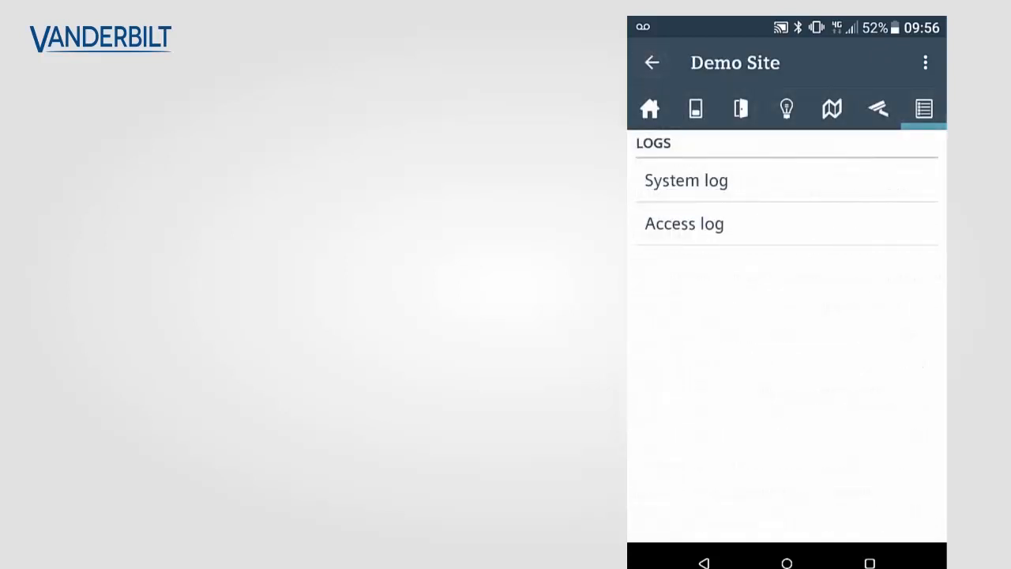
pyautogui.click(650, 107)
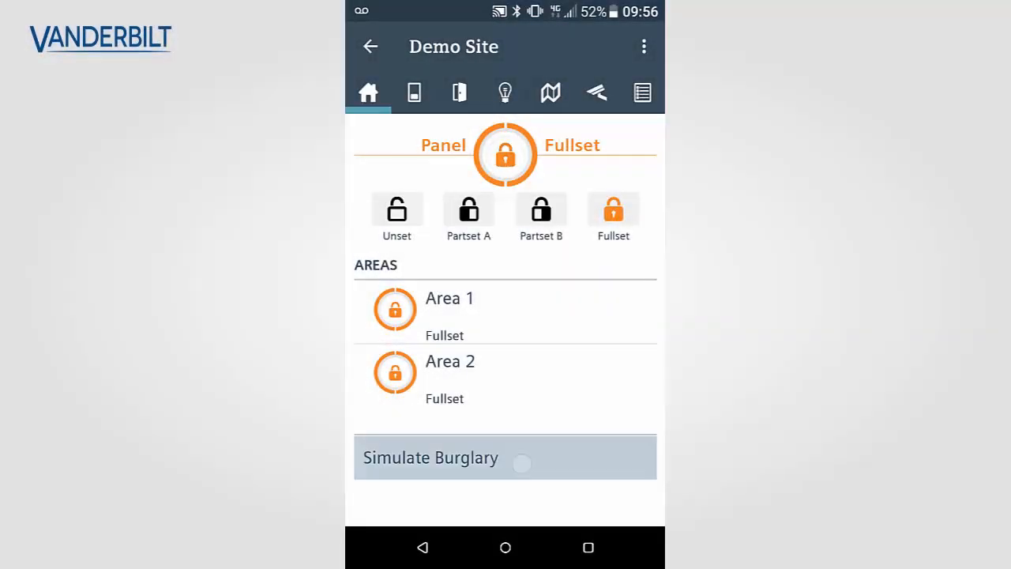
# - Start a simulated burglary and inspect the Area 1 PIR 1 alarm without acting
pyautogui.click(506, 458)
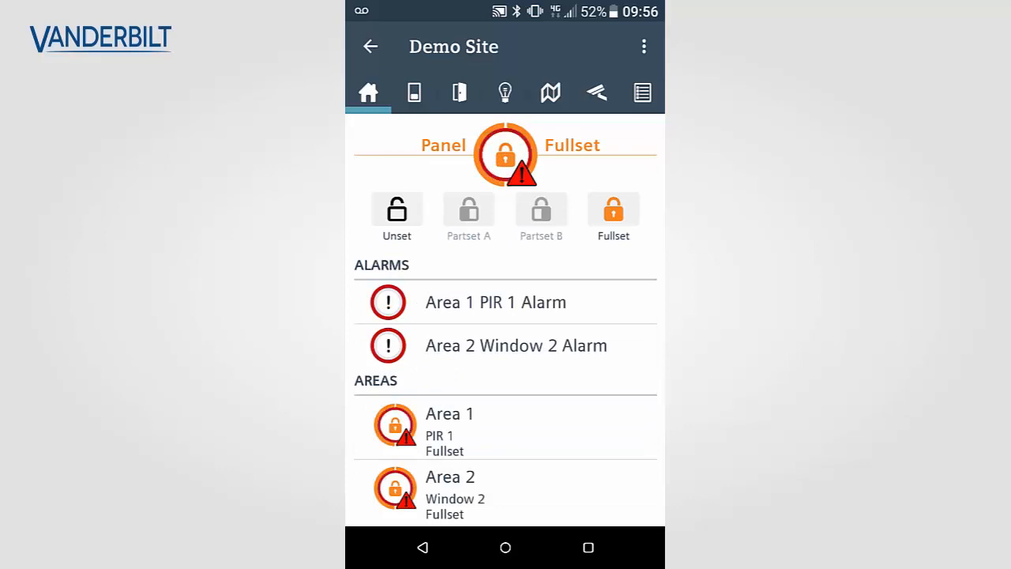
pyautogui.scroll(-3)
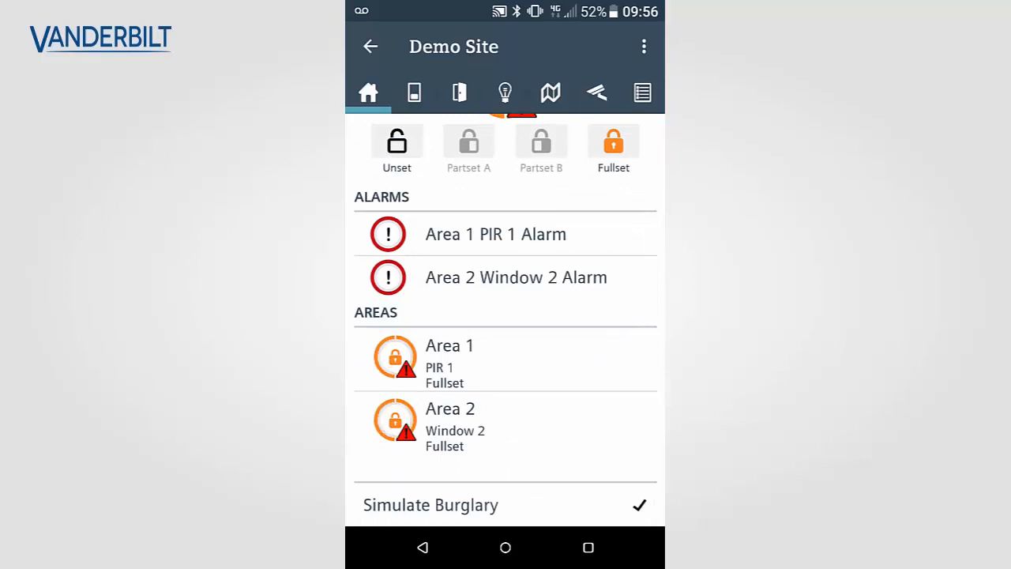
pyautogui.click(496, 234)
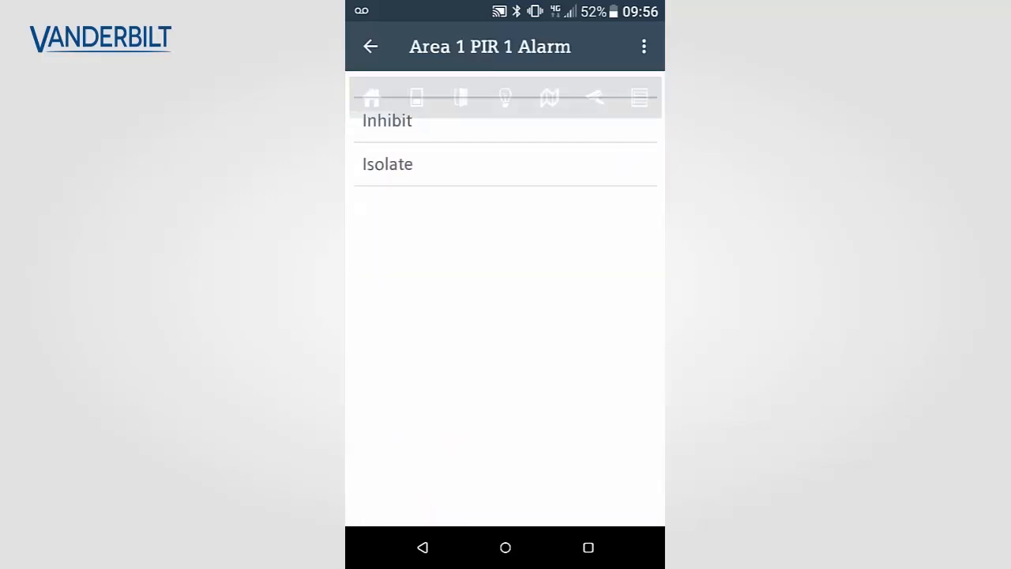
pyautogui.click(370, 46)
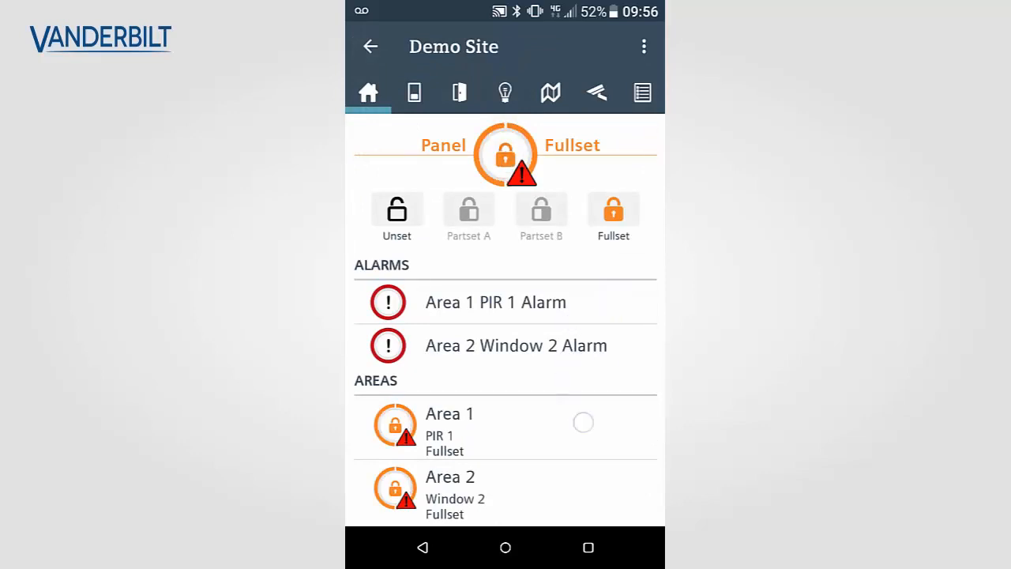
# - Unset Area 1 and restore the PIR 1 burglary alarm
pyautogui.click(449, 414)
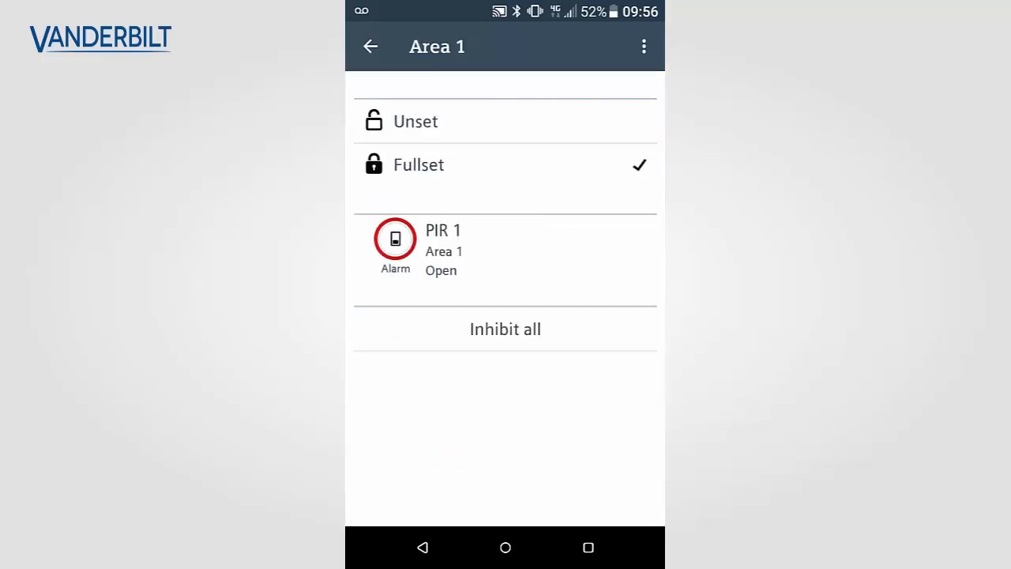
pyautogui.click(369, 45)
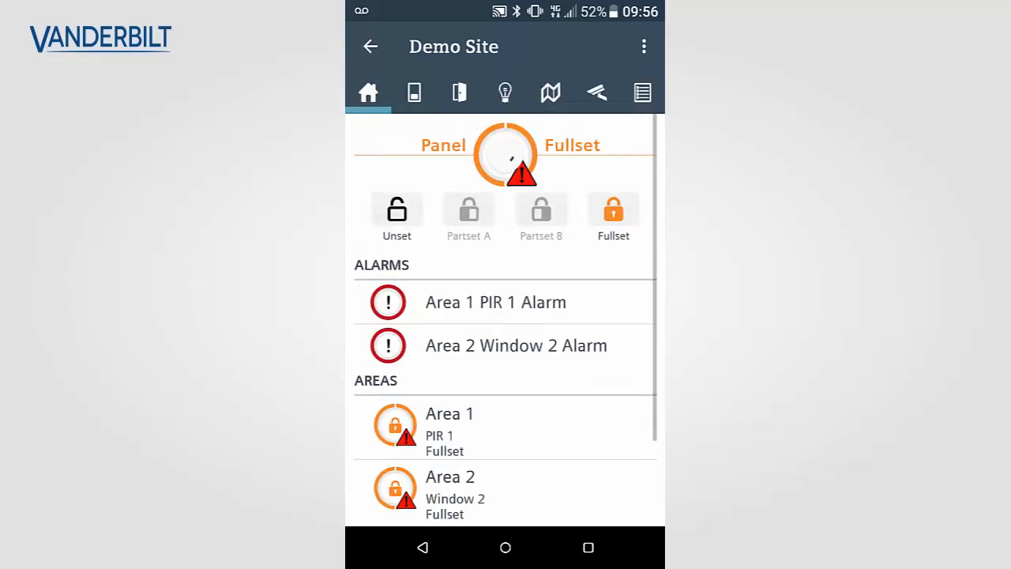
pyautogui.click(397, 212)
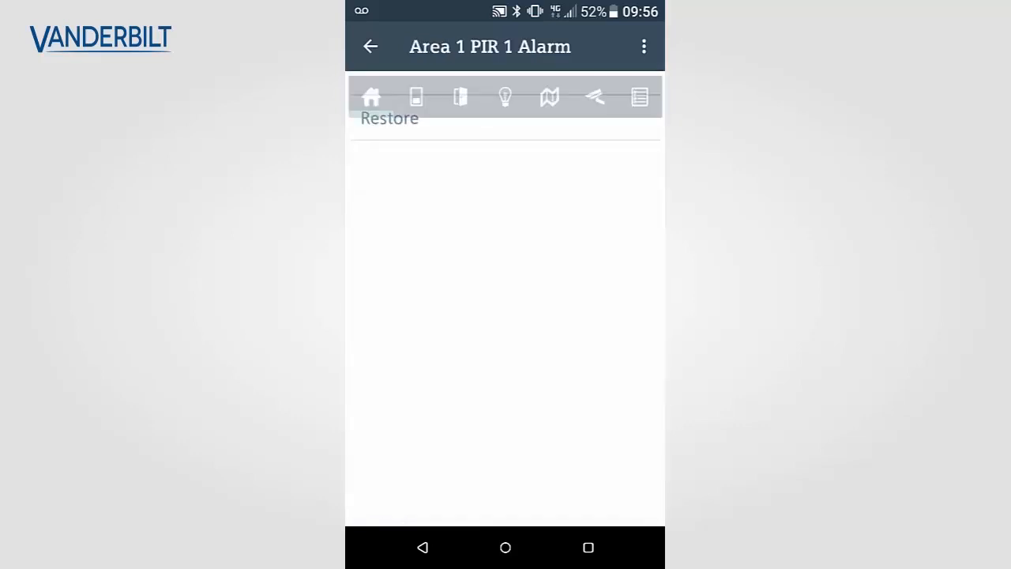
pyautogui.click(370, 46)
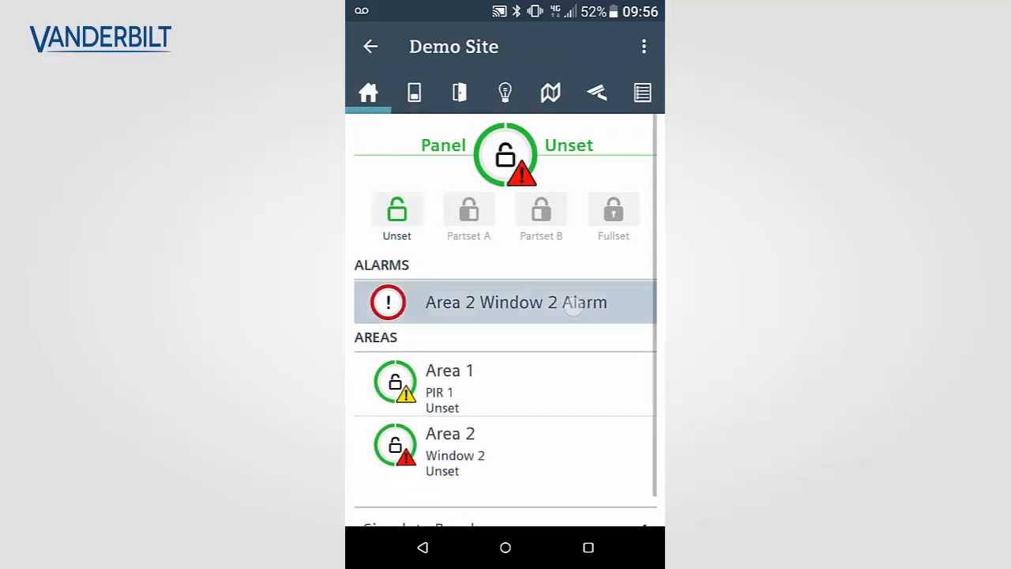
# - Review Area 1's setting options and leave the panel and both areas unset
pyautogui.click(515, 302)
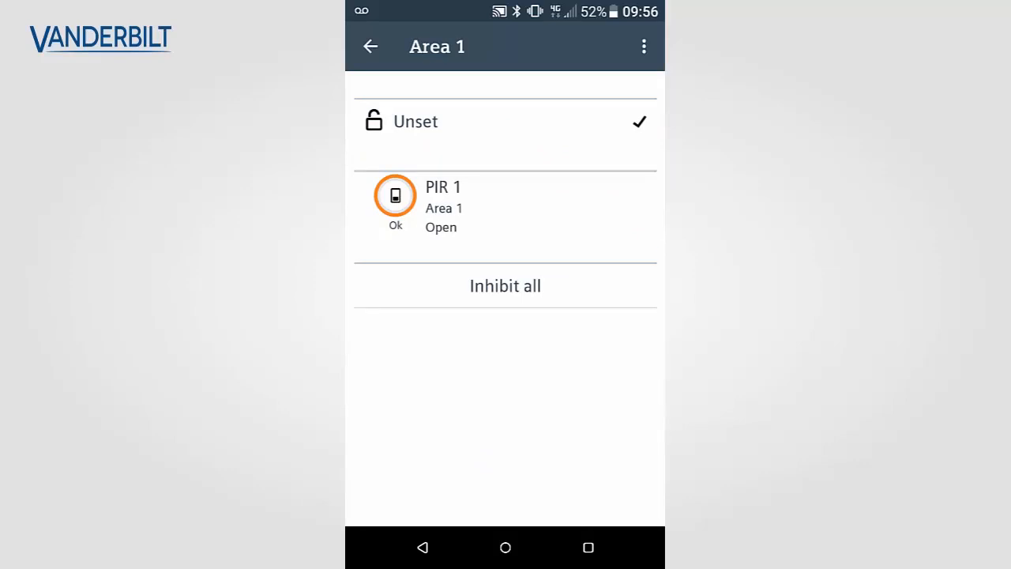
pyautogui.click(370, 46)
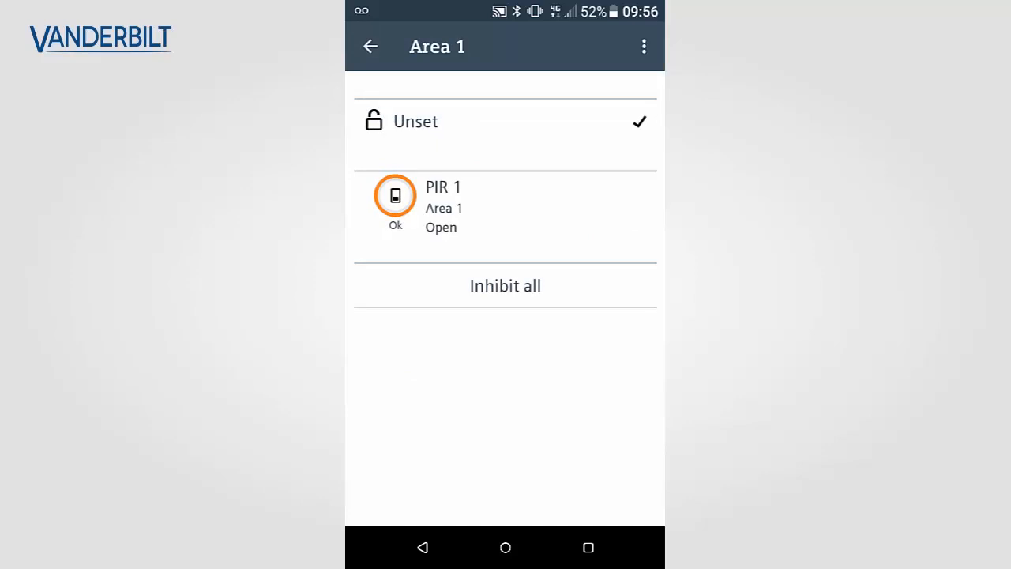
pyautogui.click(414, 120)
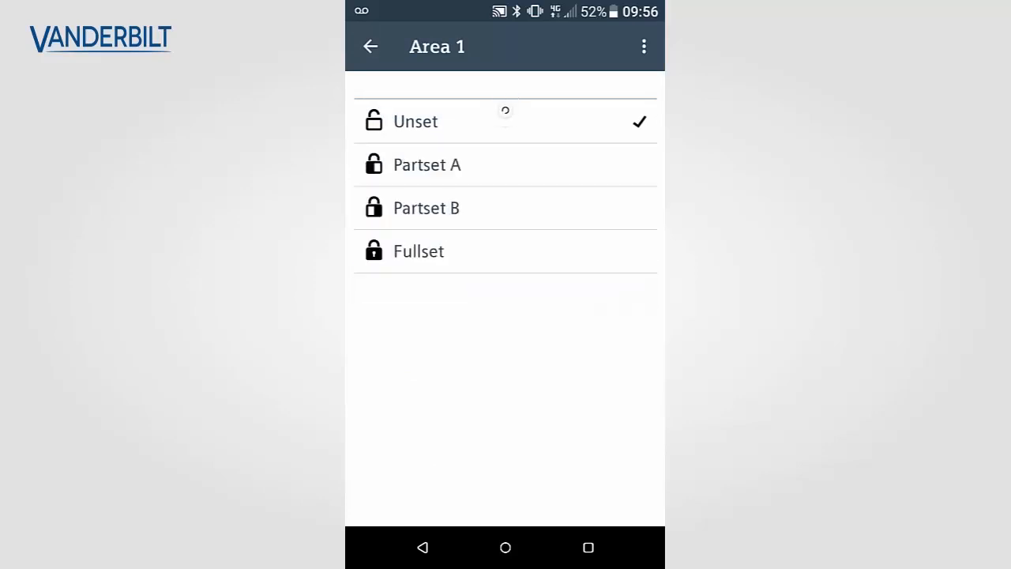
pyautogui.click(369, 46)
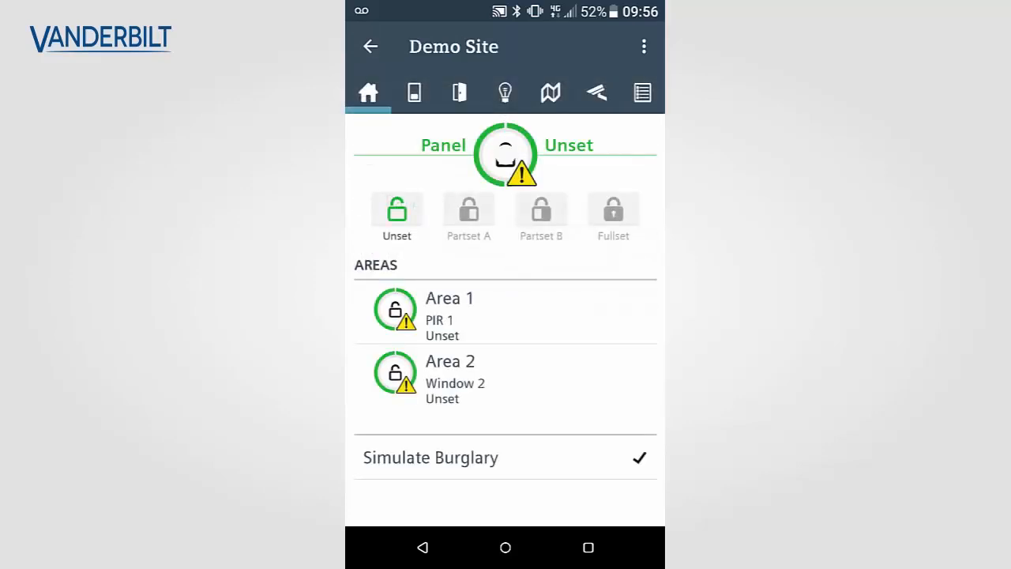